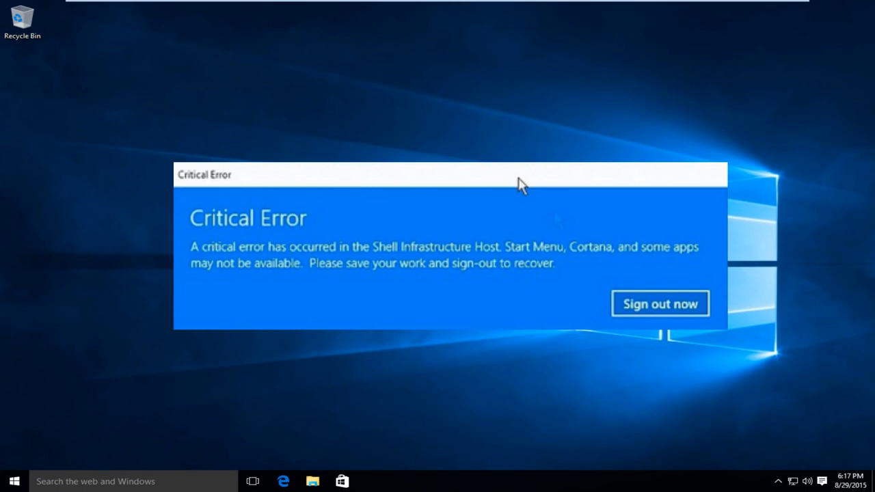
Dismiss the Shell Infrastructure Host Critical Error message without signing out
left_click(659, 304)
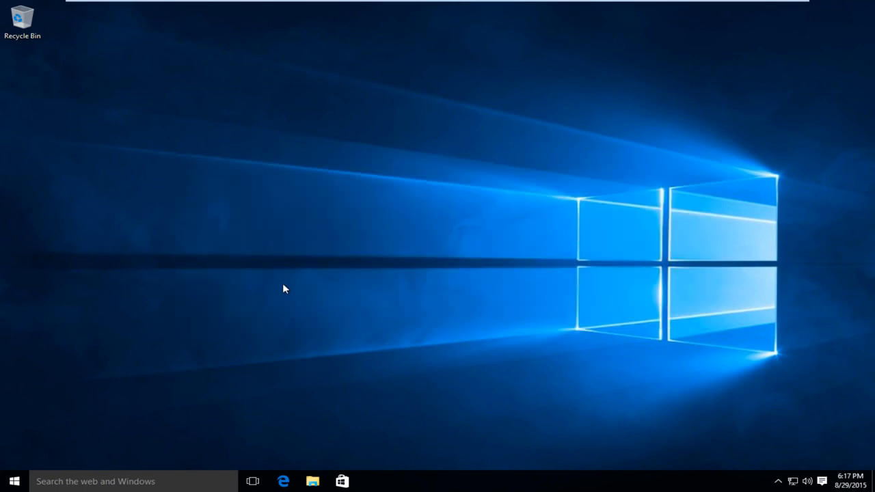
mouse_move(437, 482)
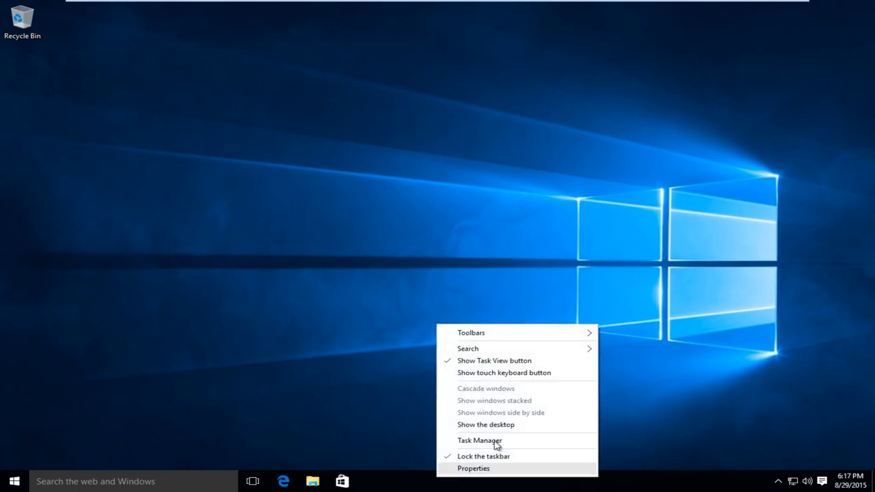
mouse_move(480, 440)
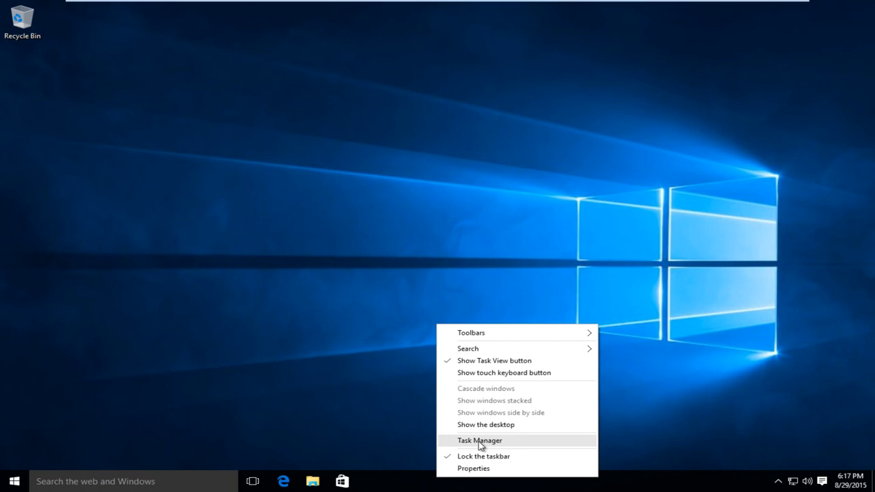
Launch Task Manager from the taskbar and expand it to More details
left_click(479, 440)
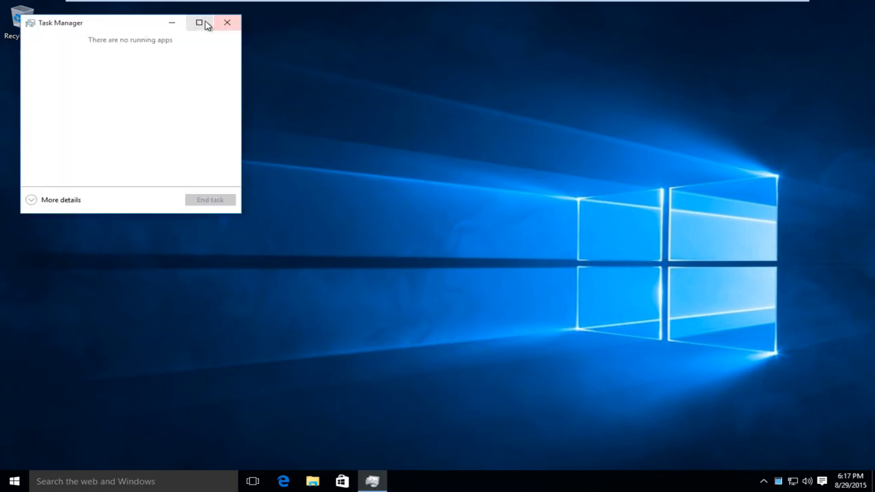
left_click(60, 200)
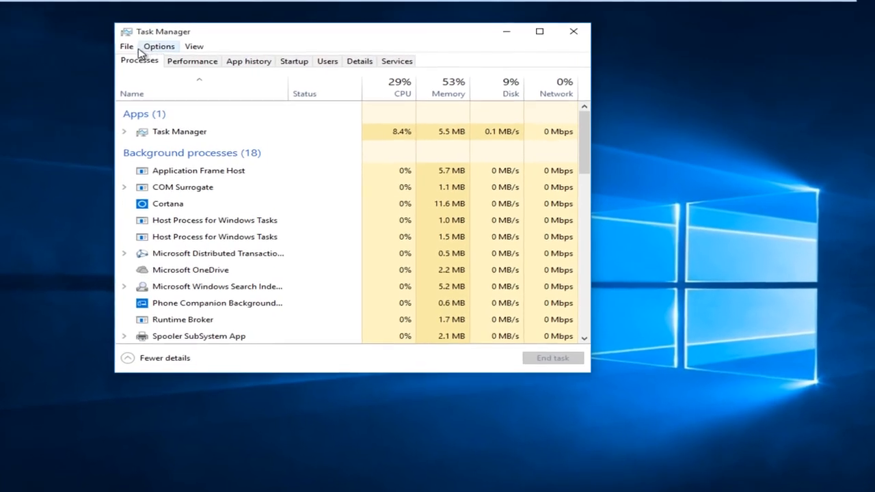
Run a new task 'cmd' with administrative privileges from Task Manager's File menu
left_click(126, 46)
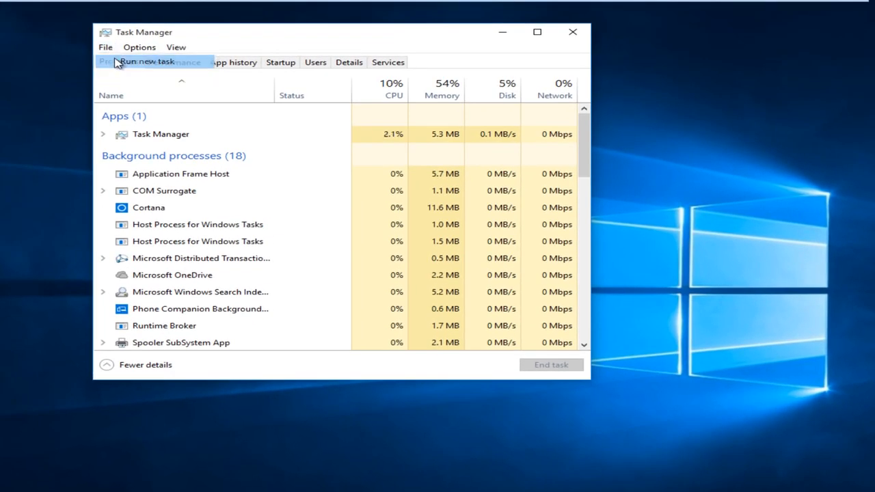
left_click(148, 61)
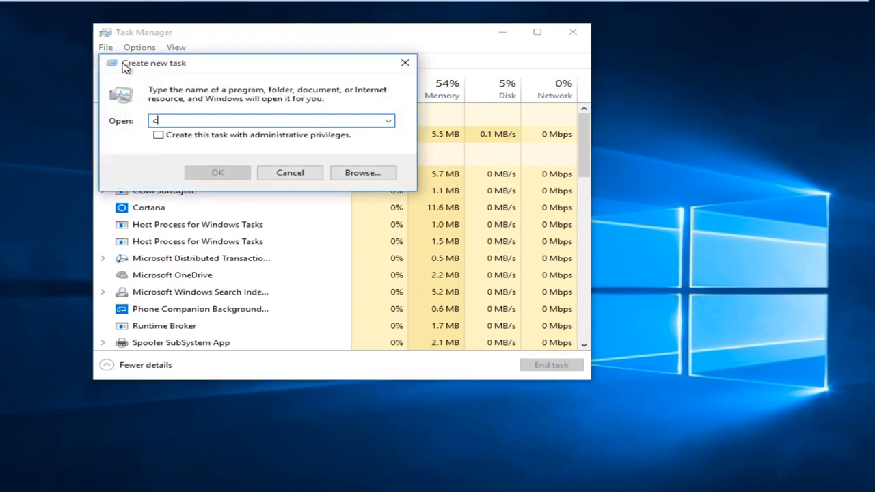
type("md")
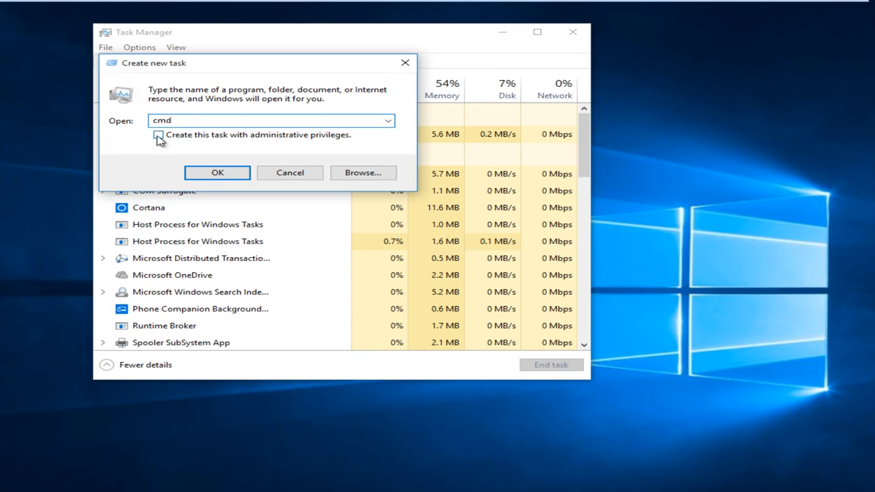
left_click(158, 135)
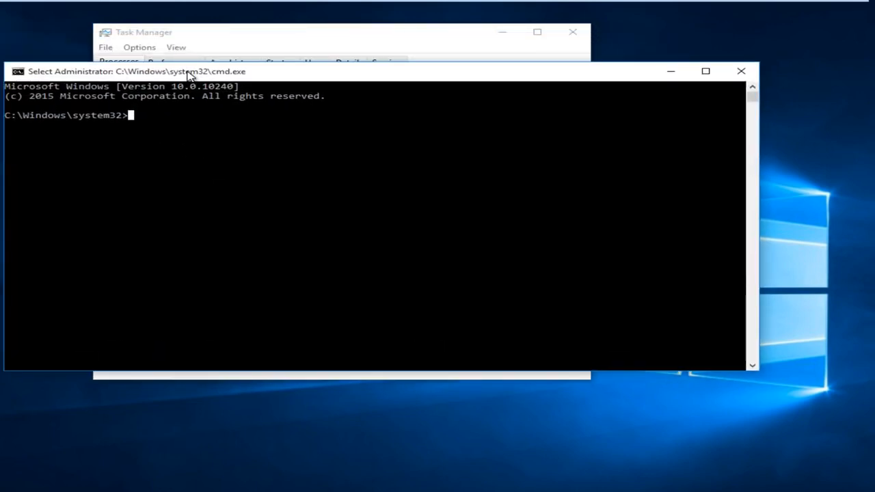
Enter 'sfc /scannow' in the administrator Command Prompt to start the system scan
type("sf")
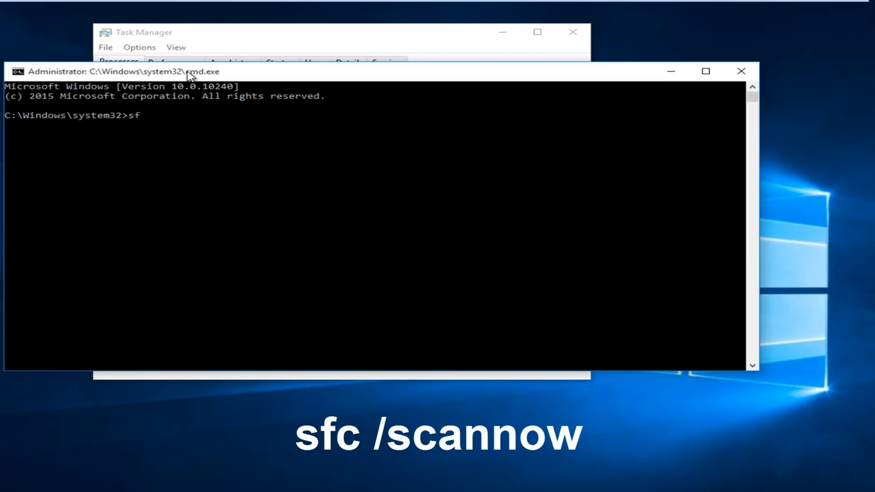
type("c")
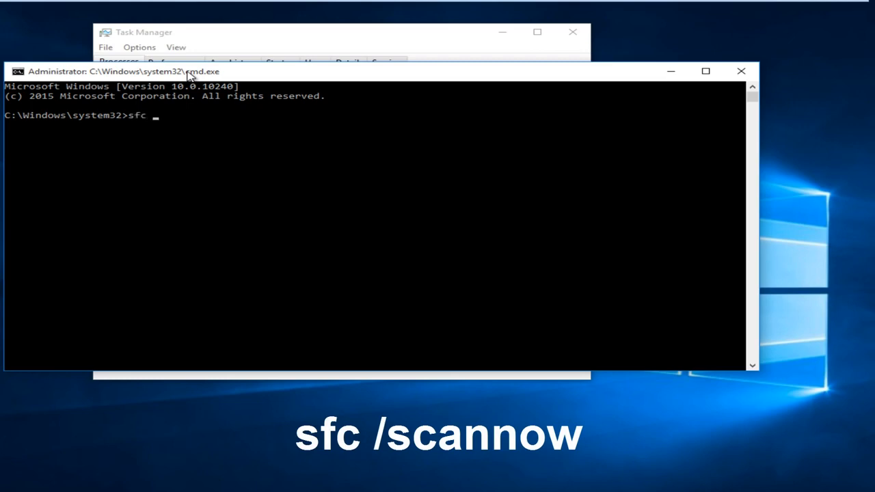
type("/scan")
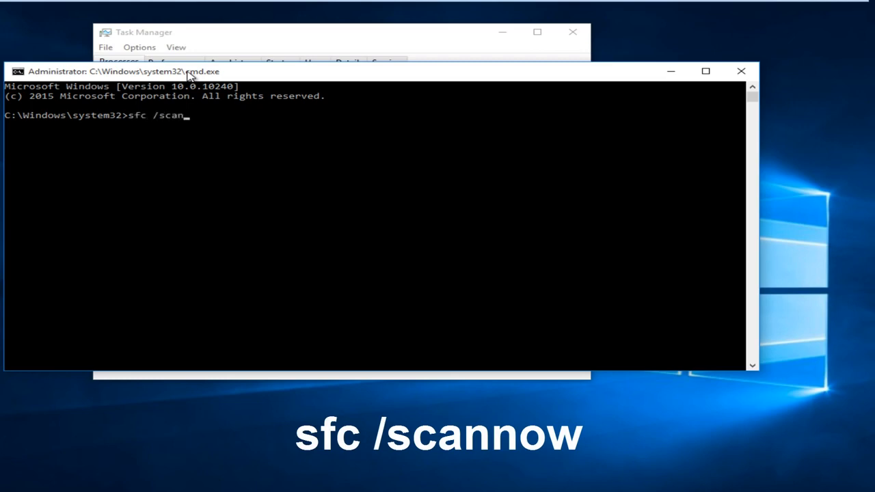
key("Return")
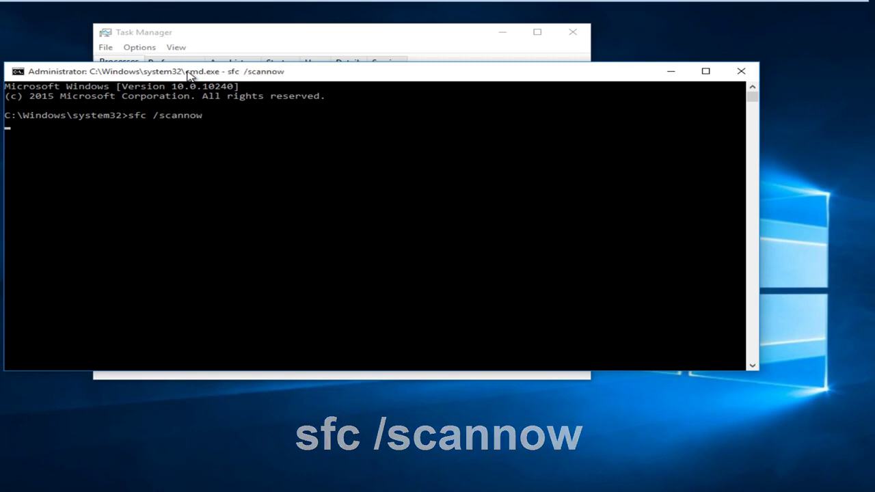
key("Return")
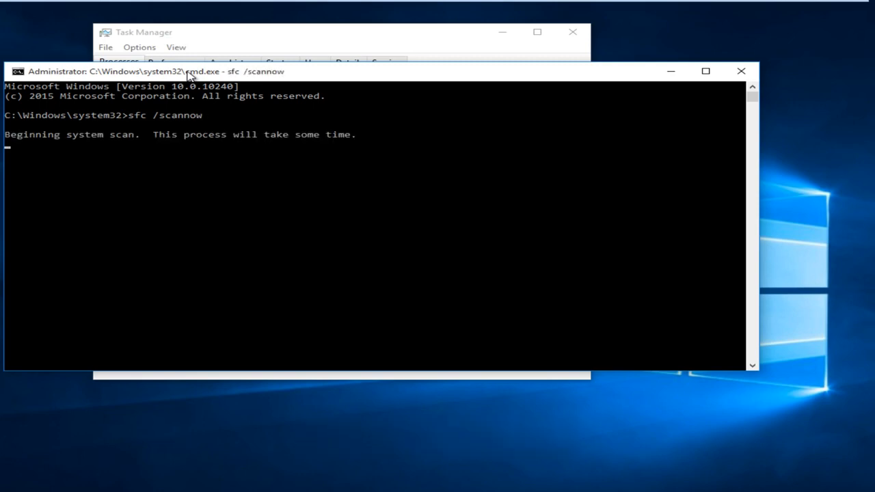